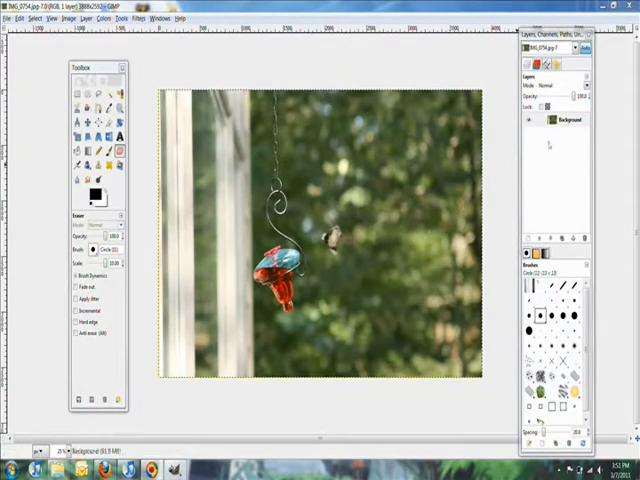
# Step: Duplicate the Background layer from its right-click menu
pyautogui.rightClick(567, 120)
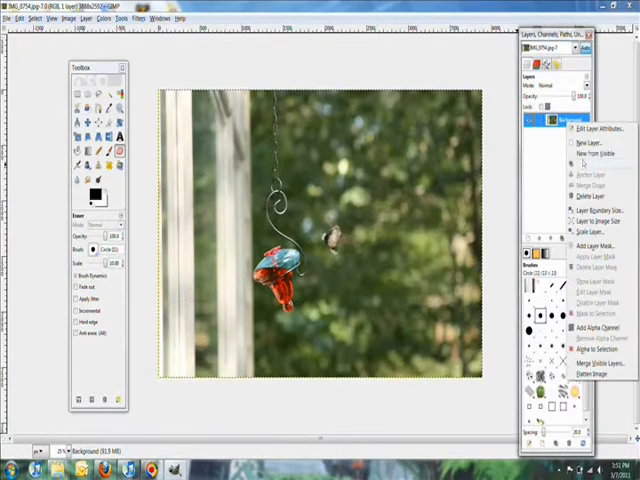
pyautogui.click(592, 152)
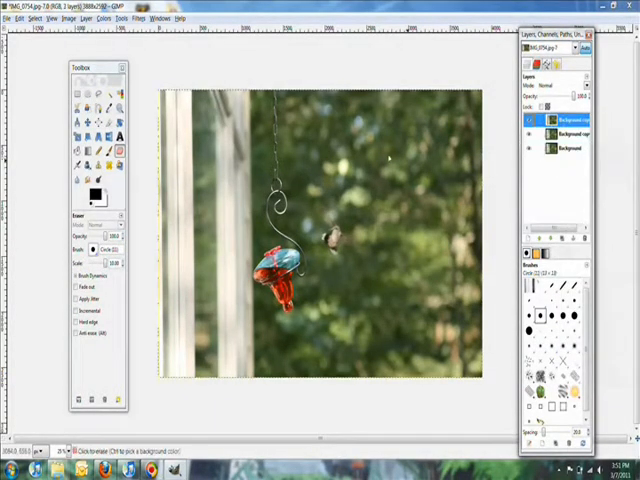
# Step: Desaturate the top copy layer using the Average shade option
pyautogui.click(95, 18)
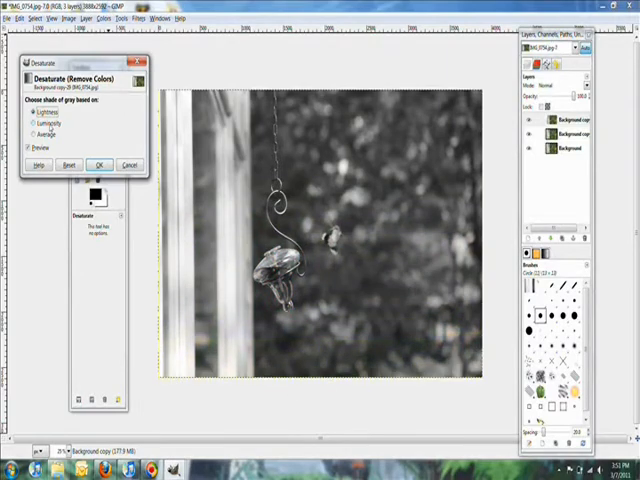
pyautogui.click(34, 124)
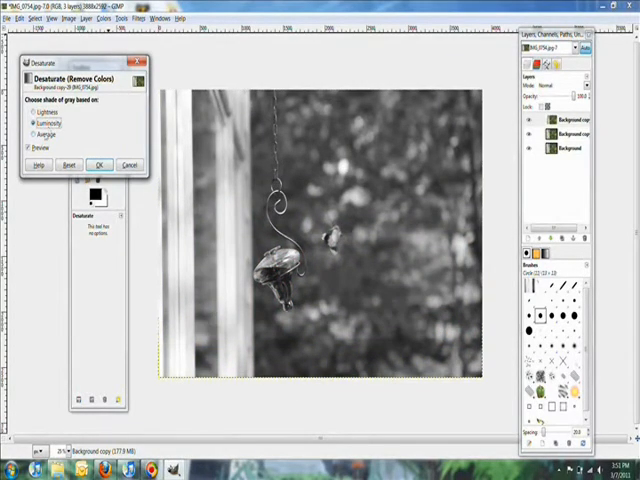
pyautogui.click(34, 133)
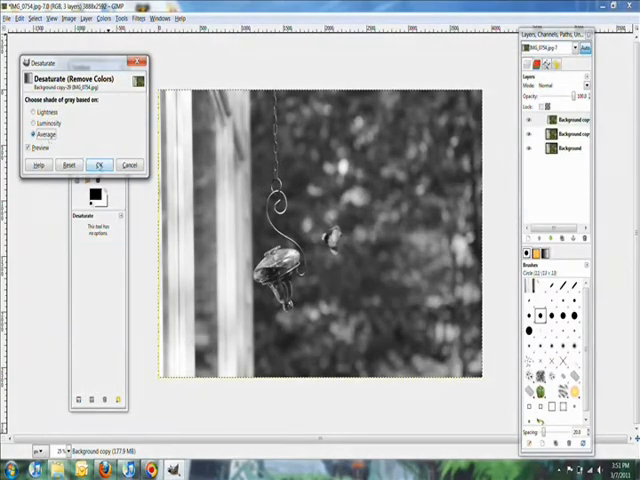
pyautogui.click(97, 164)
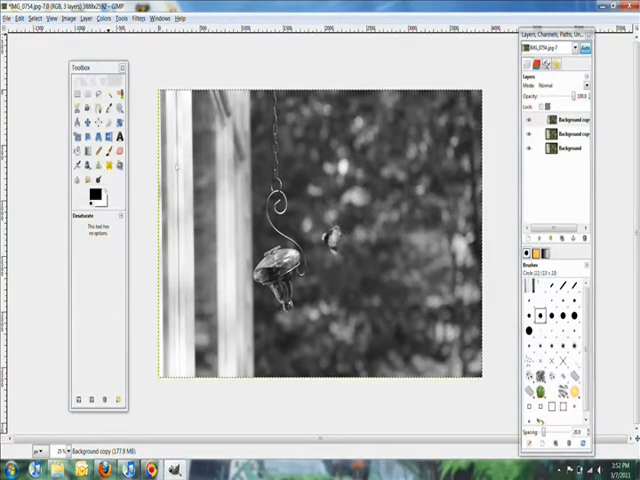
# Step: Select the Background layer and desaturate it with the Average option
pyautogui.click(567, 148)
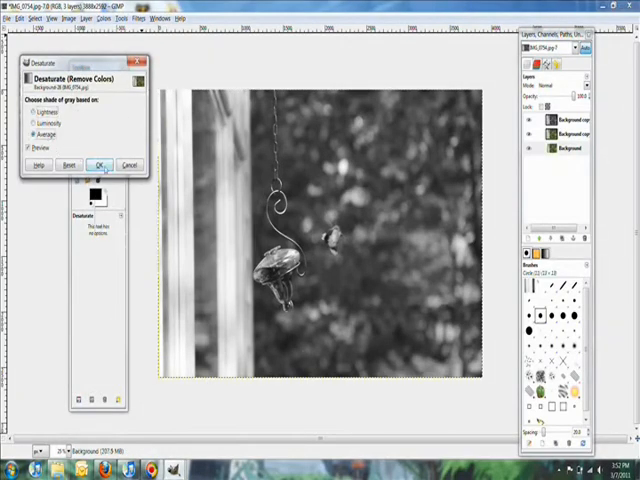
pyautogui.click(98, 164)
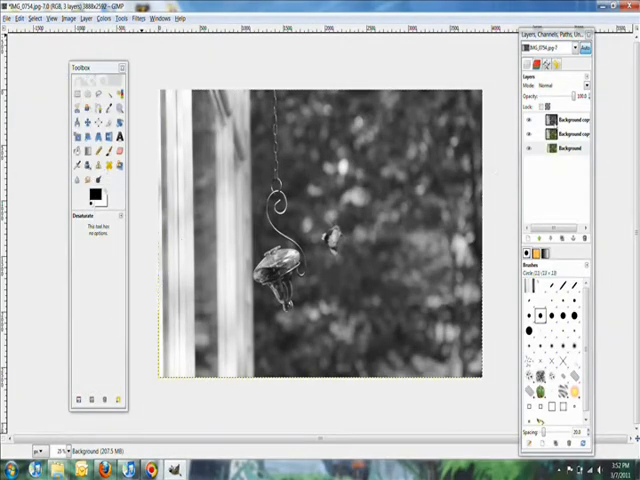
# Step: Undo the white eraser trial and add an alpha channel to the middle copy layer
pyautogui.click(570, 120)
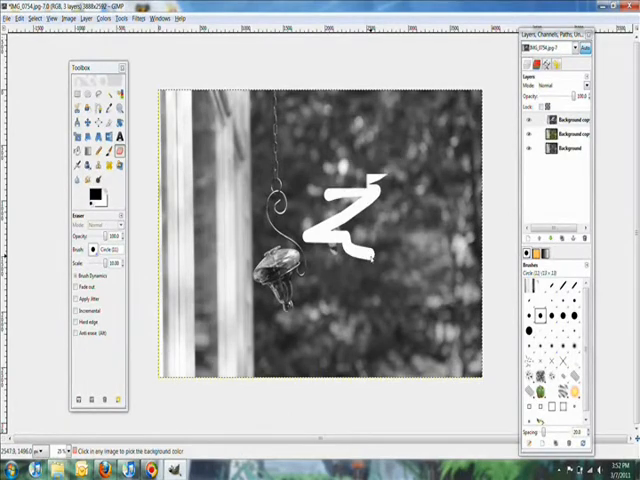
pyautogui.rightClick(555, 120)
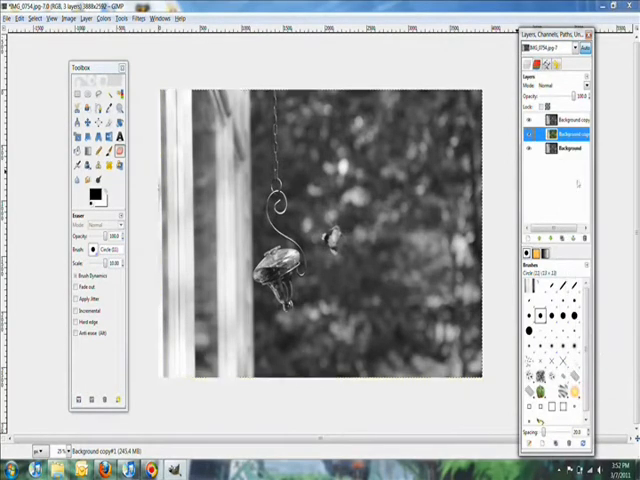
# Step: Erase the grayscale layer along the feeder's central tube to reveal its red colour
pyautogui.click(567, 120)
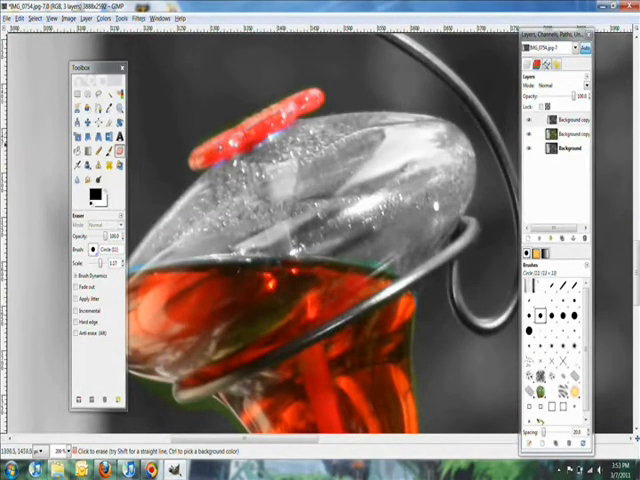
pyautogui.moveTo(255, 155); pyautogui.dragTo(280, 250)
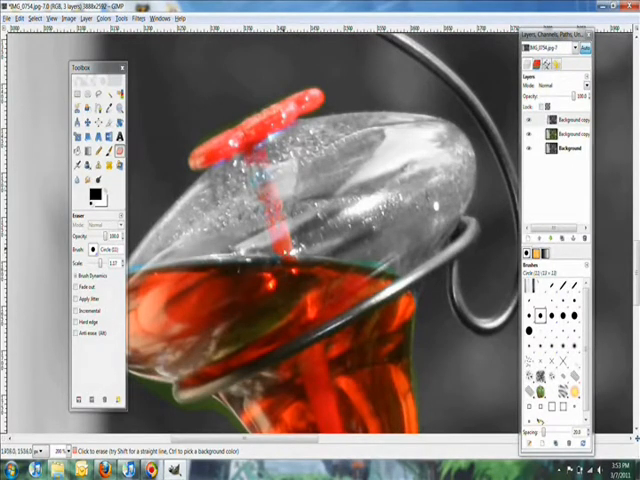